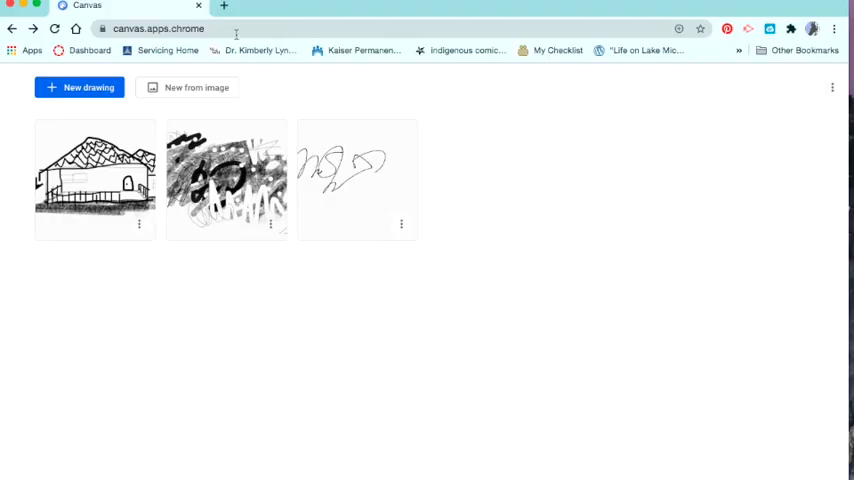
# Create a new drawing from 'Anne Klein with a Baby in Transit Willie Cole.jpg' on the Desktop.
pyautogui.click(157, 28)
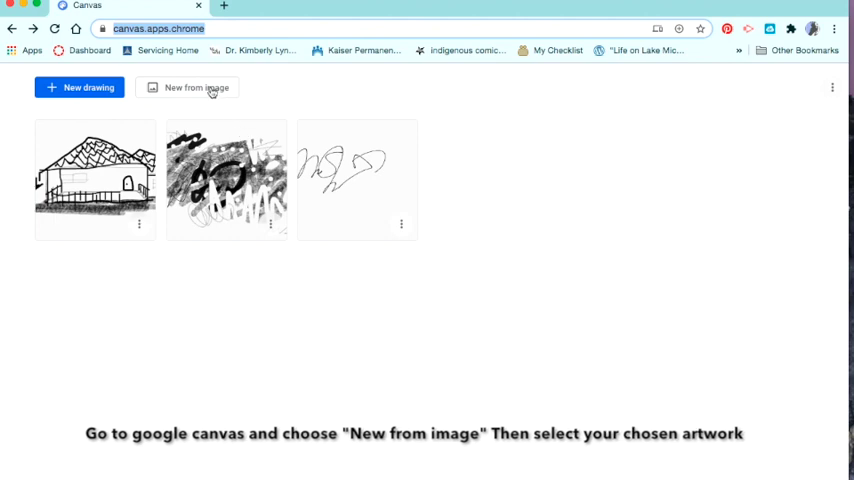
pyautogui.click(195, 87)
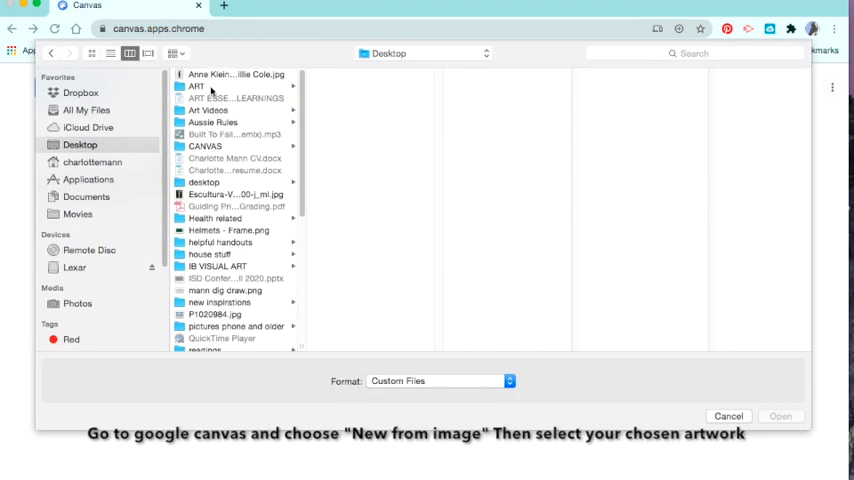
pyautogui.click(235, 74)
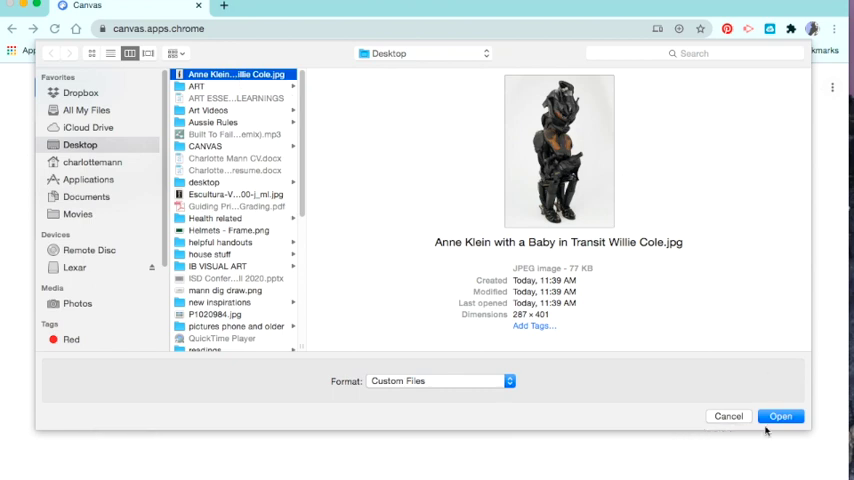
pyautogui.click(781, 415)
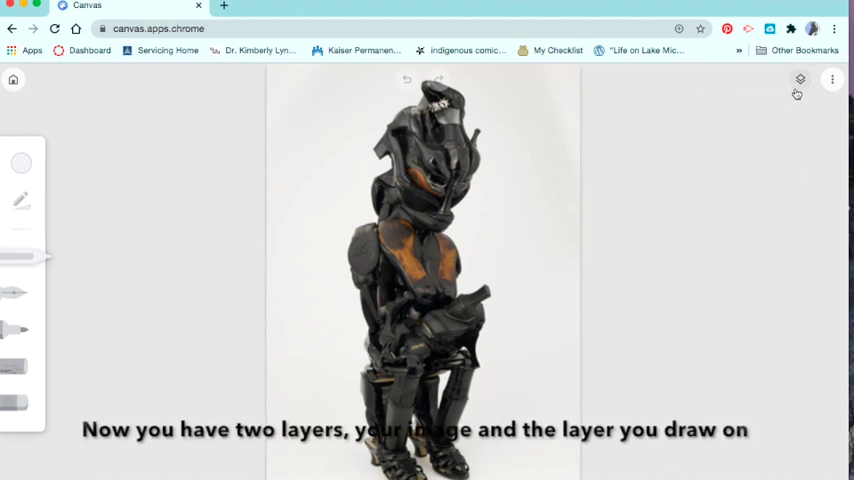
# Inspect the photo and transparent drawing layers, then show the colour palette.
pyautogui.click(799, 80)
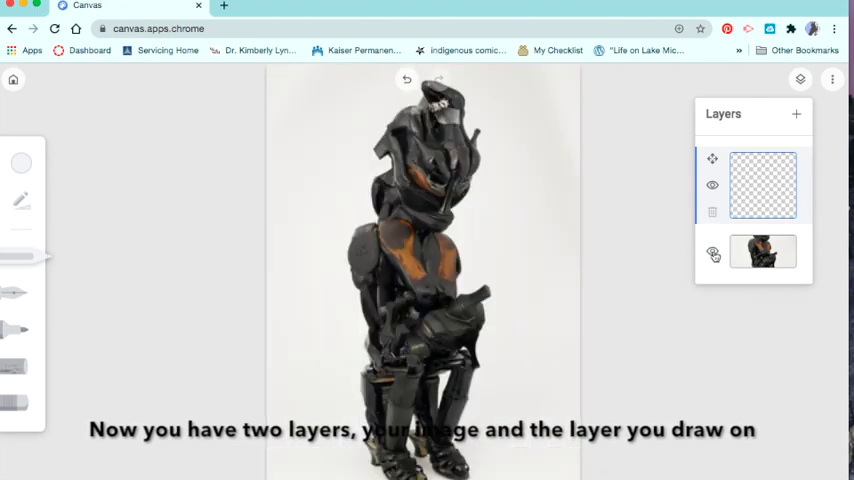
pyautogui.click(22, 164)
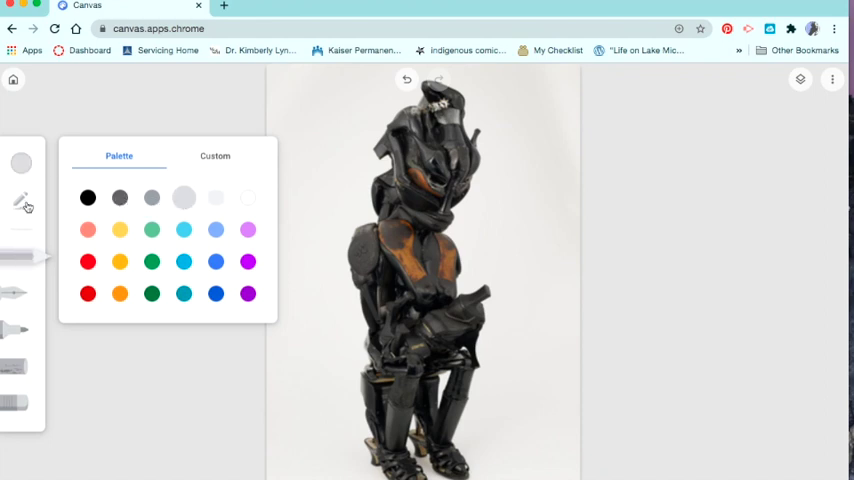
# Select the black pencil and sketch test strokes beside the sculpture.
pyautogui.click(22, 202)
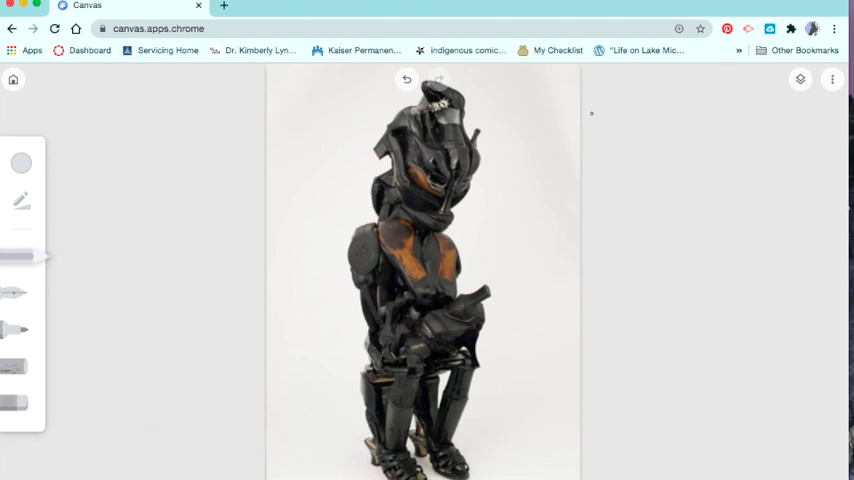
pyautogui.click(800, 79)
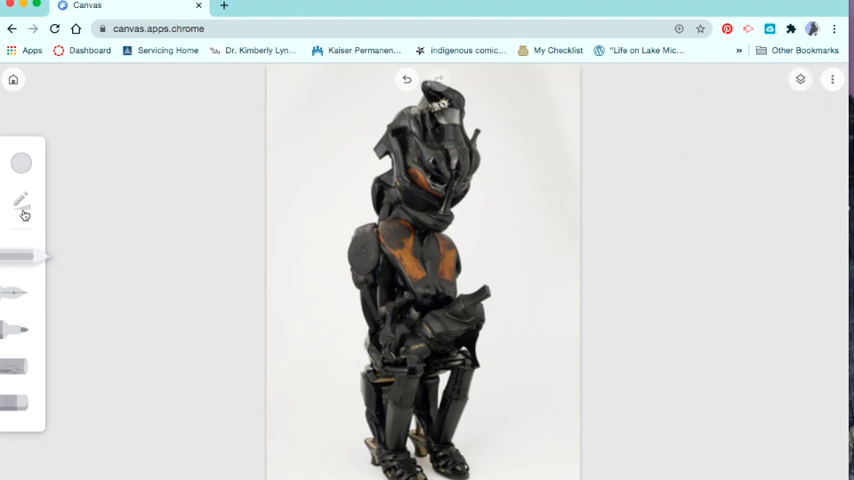
pyautogui.click(21, 202)
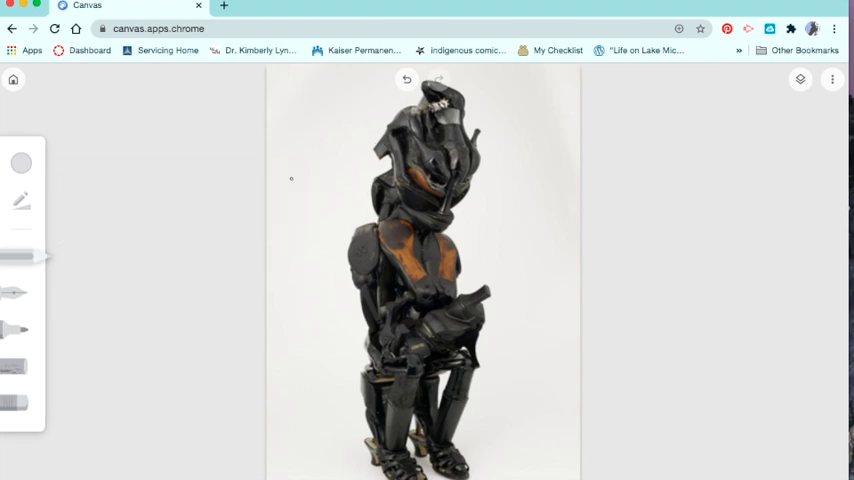
pyautogui.click(21, 164)
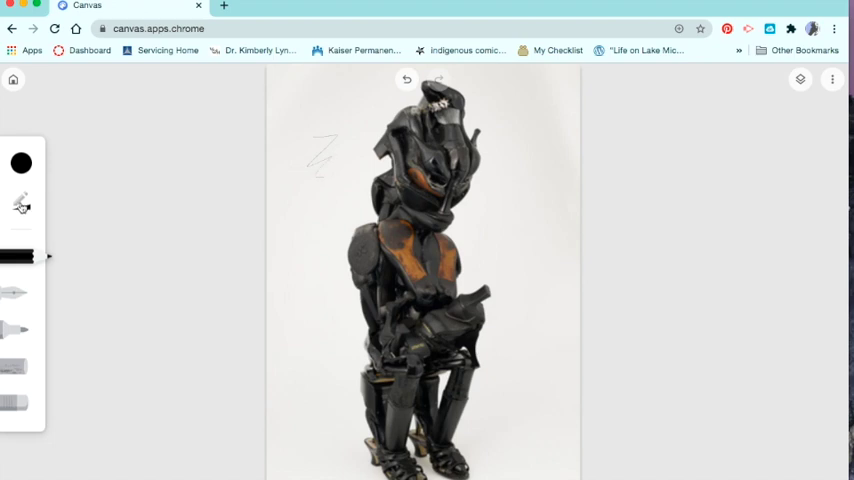
pyautogui.click(22, 205)
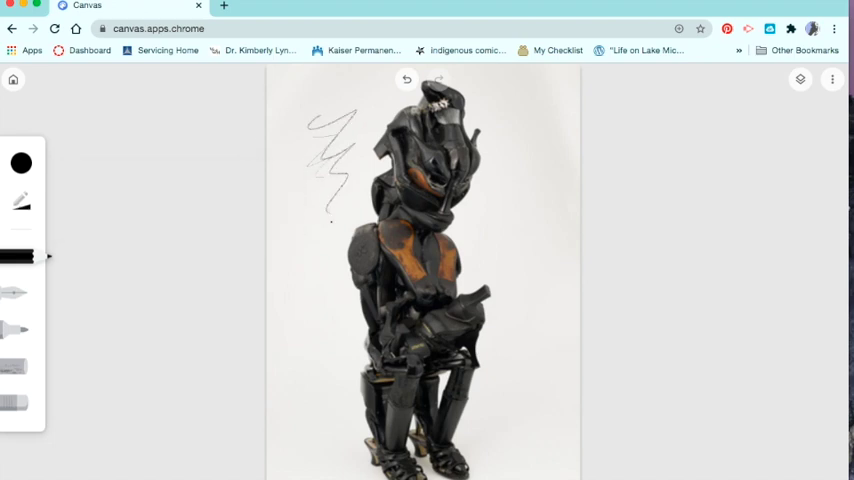
pyautogui.click(20, 163)
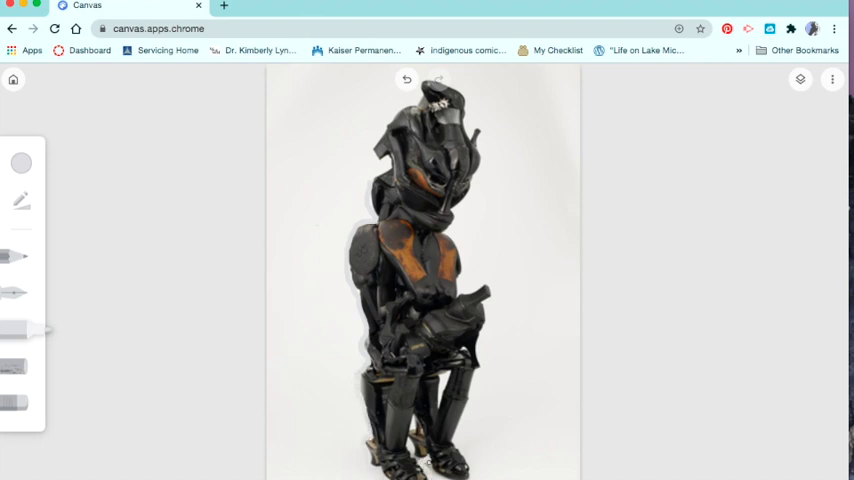
# Paint light gray marker strokes left of the figure and toggle the photo layer's visibility.
pyautogui.click(21, 201)
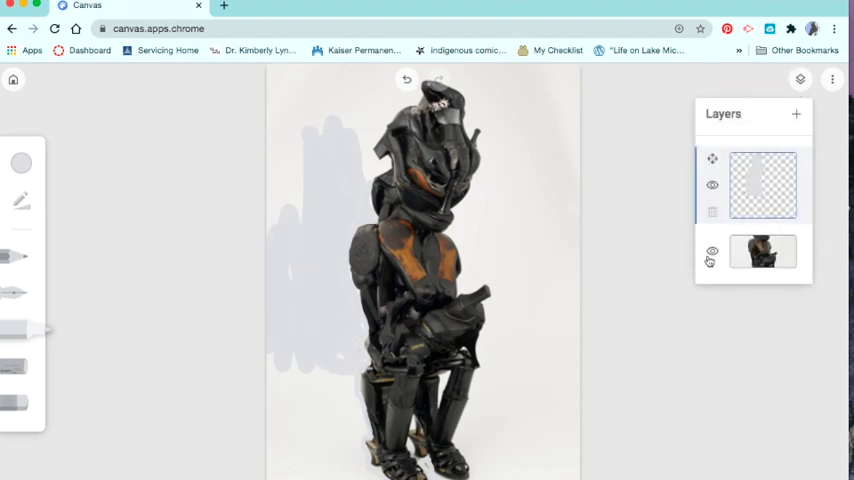
pyautogui.click(712, 252)
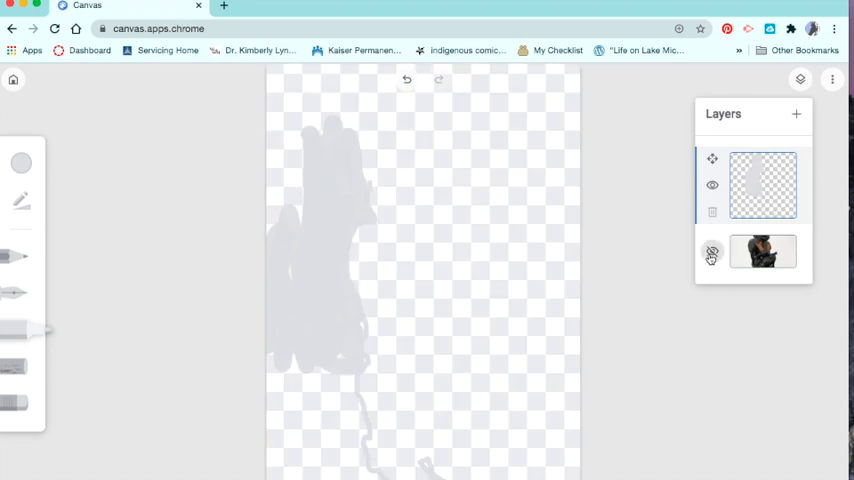
pyautogui.click(712, 251)
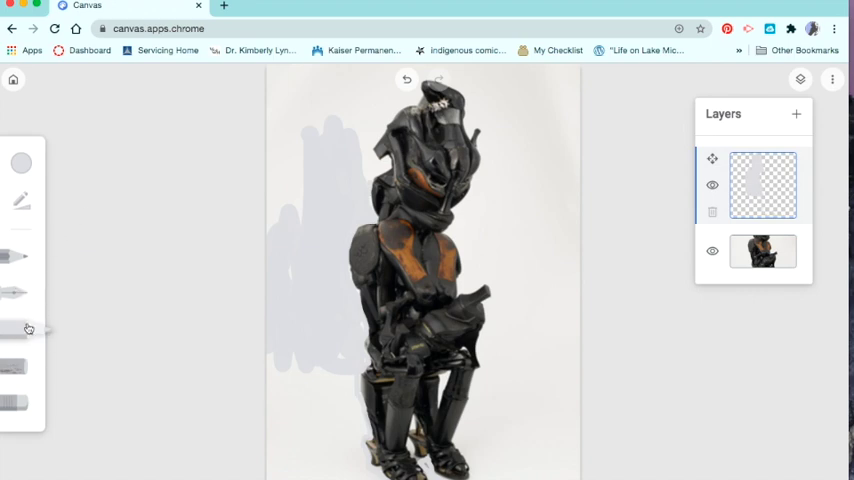
# Choose black and enlarge the marker size for thick tracing marks.
pyautogui.click(21, 164)
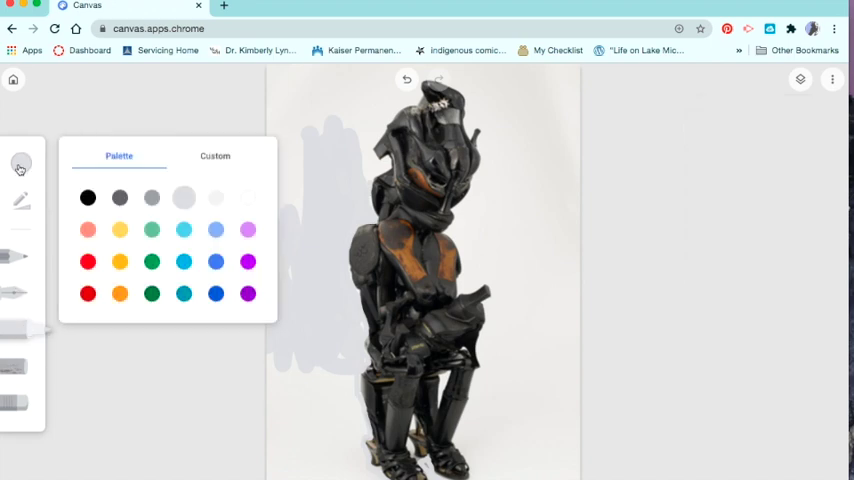
pyautogui.click(88, 197)
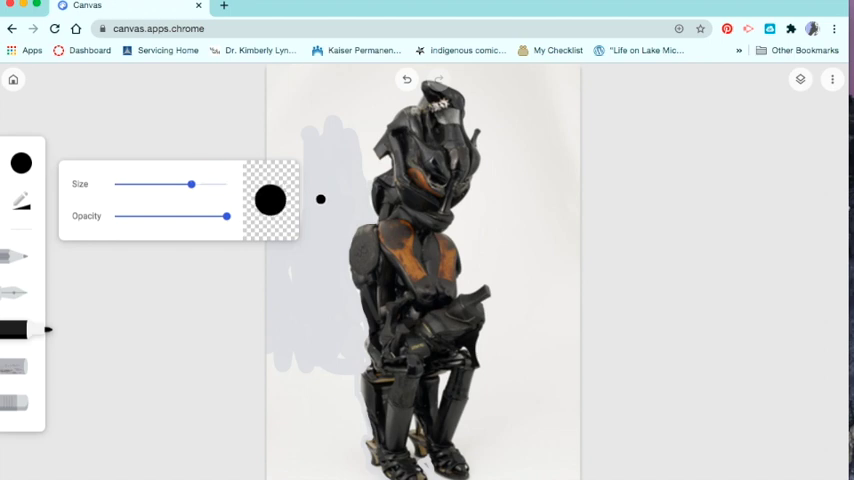
pyautogui.moveTo(193, 185); pyautogui.dragTo(149, 184)
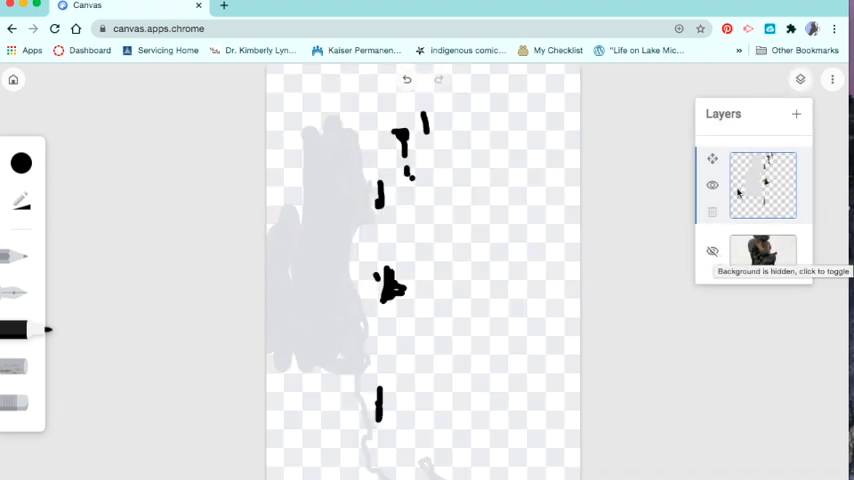
# Show the photo again and make the dark gray marker thin and fully opaque.
pyautogui.click(712, 251)
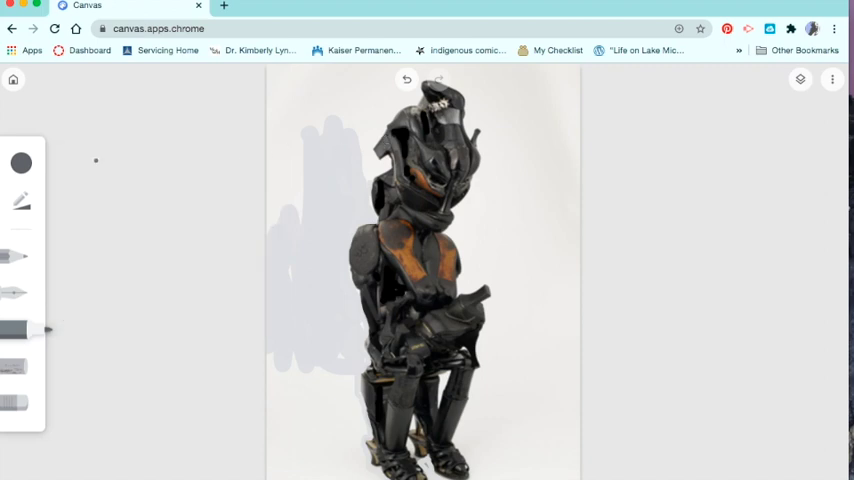
pyautogui.click(21, 163)
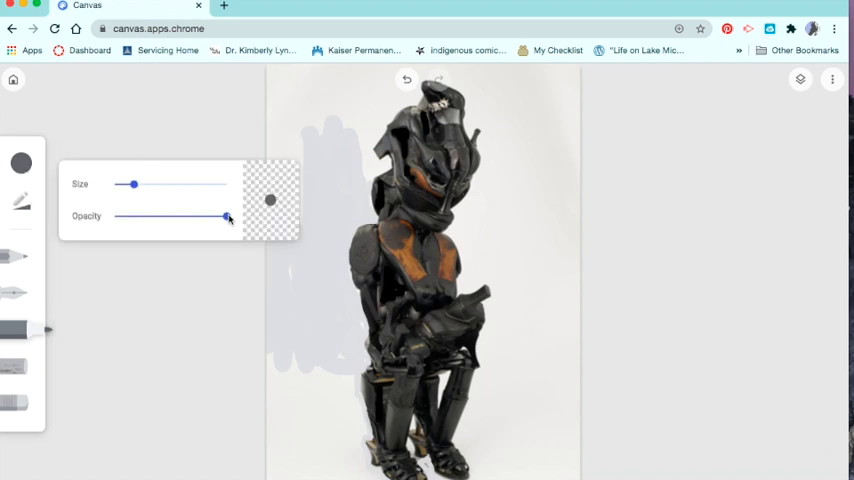
pyautogui.moveTo(226, 217); pyautogui.dragTo(206, 217)
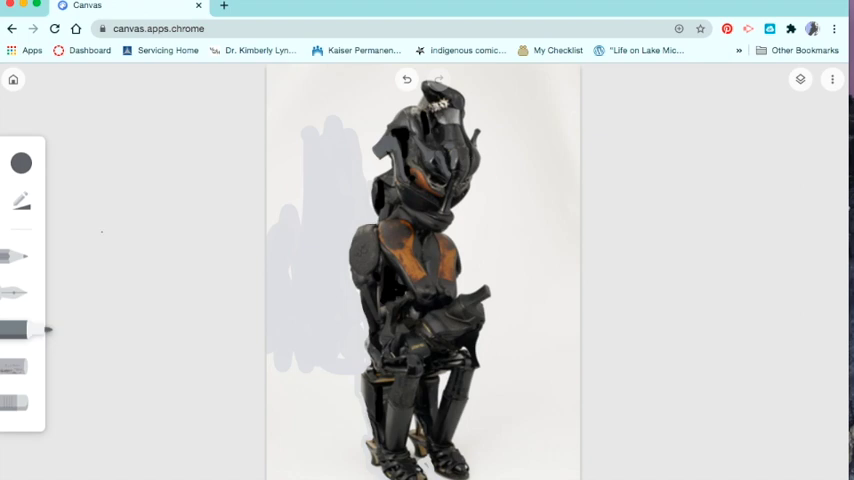
# Pick orange from the palette for the rust-brown patches.
pyautogui.click(21, 163)
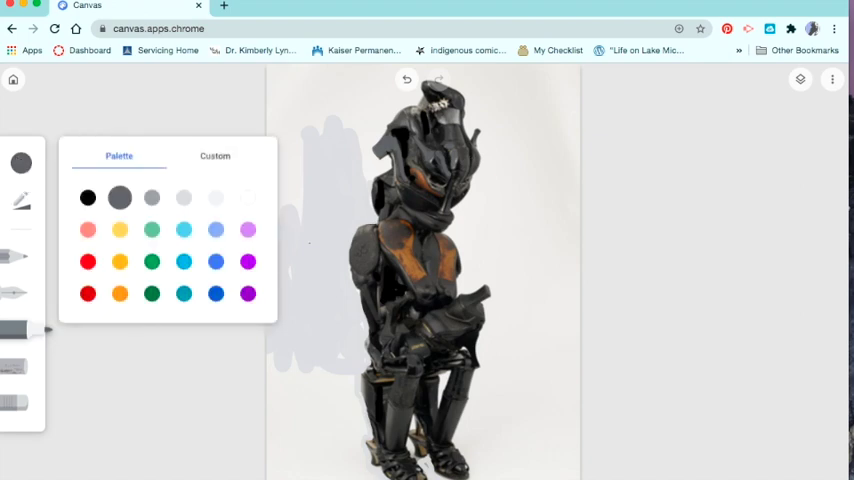
pyautogui.click(119, 293)
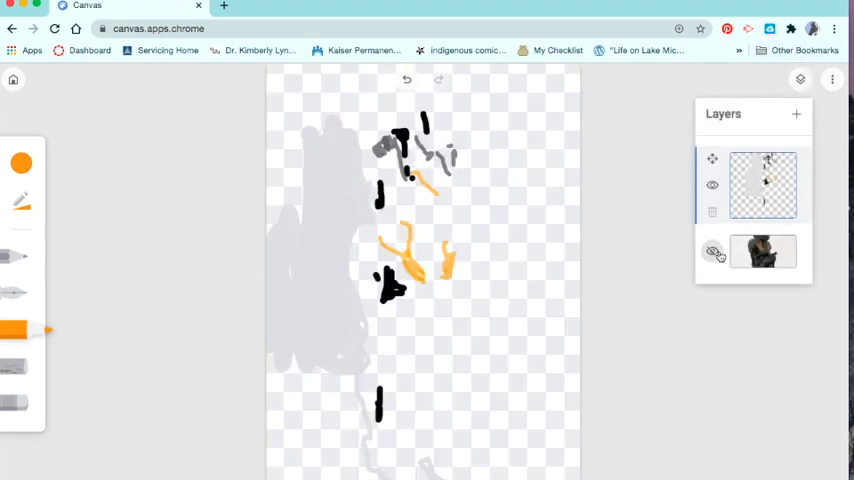
# Toggle the photo layer to compare the drawing, then bring up Save as image.
pyautogui.click(712, 252)
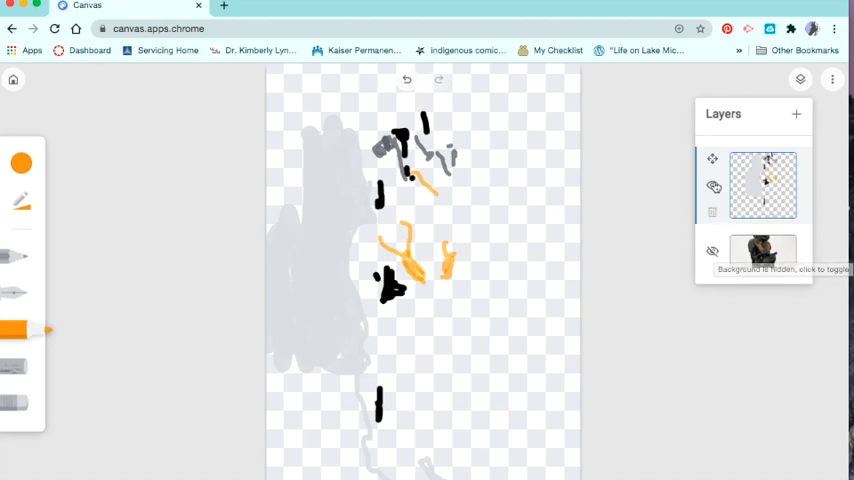
pyautogui.click(712, 250)
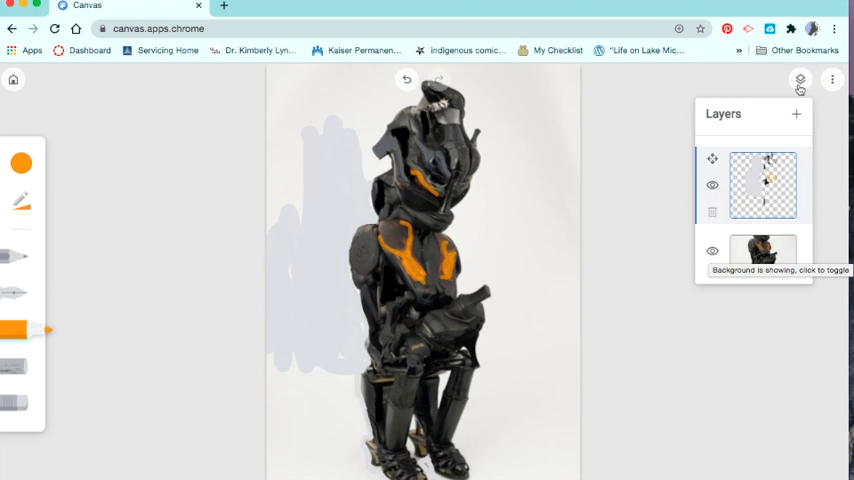
pyautogui.click(712, 251)
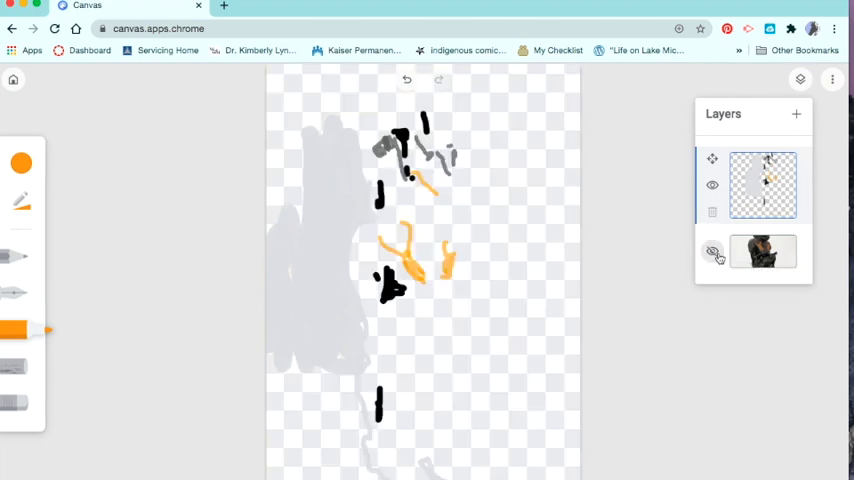
pyautogui.click(712, 251)
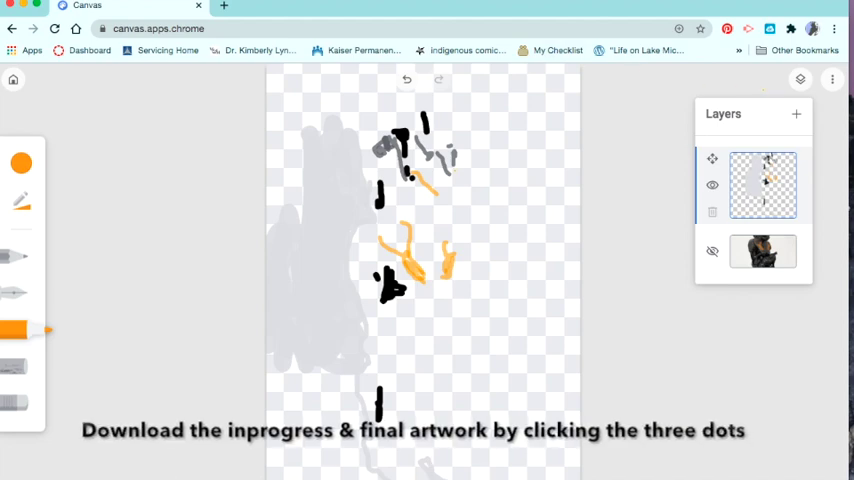
pyautogui.click(833, 80)
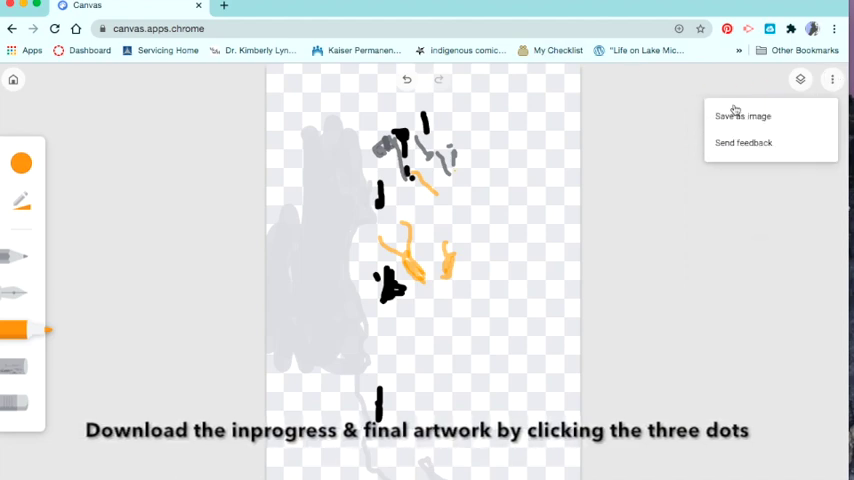